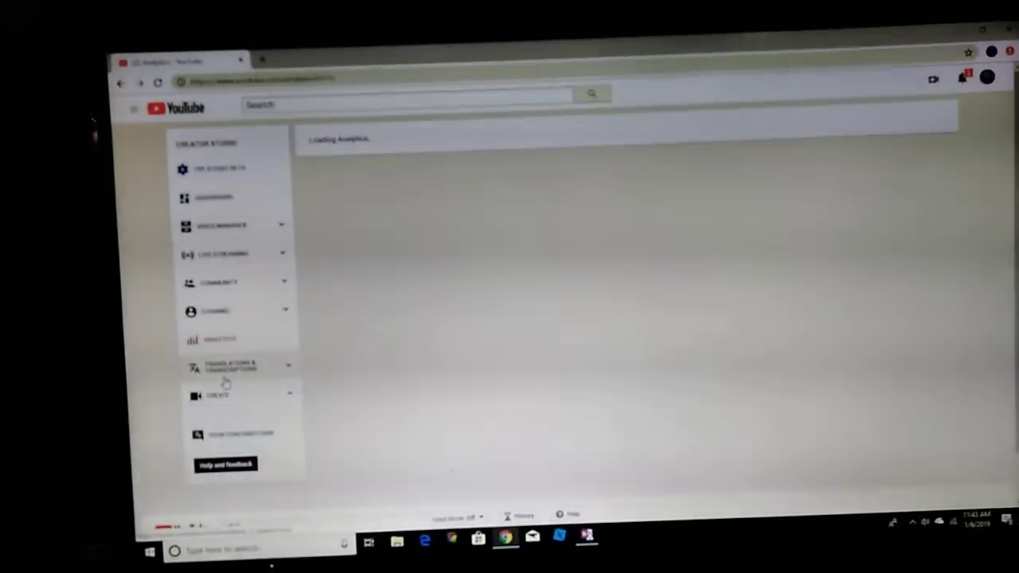
- Show the channel Analytics overview report with the last 28 days of stats
click(220, 339)
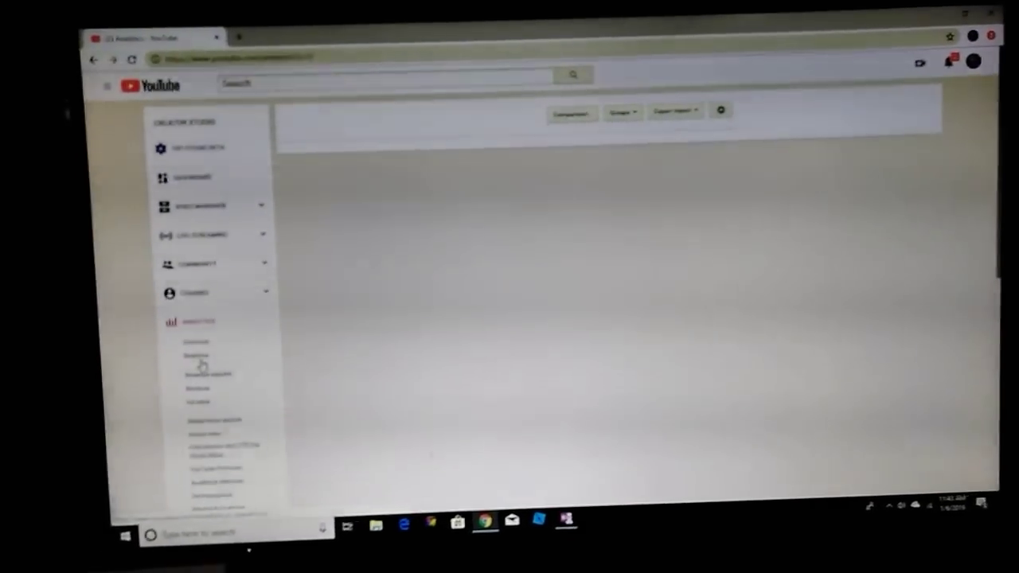
click(194, 343)
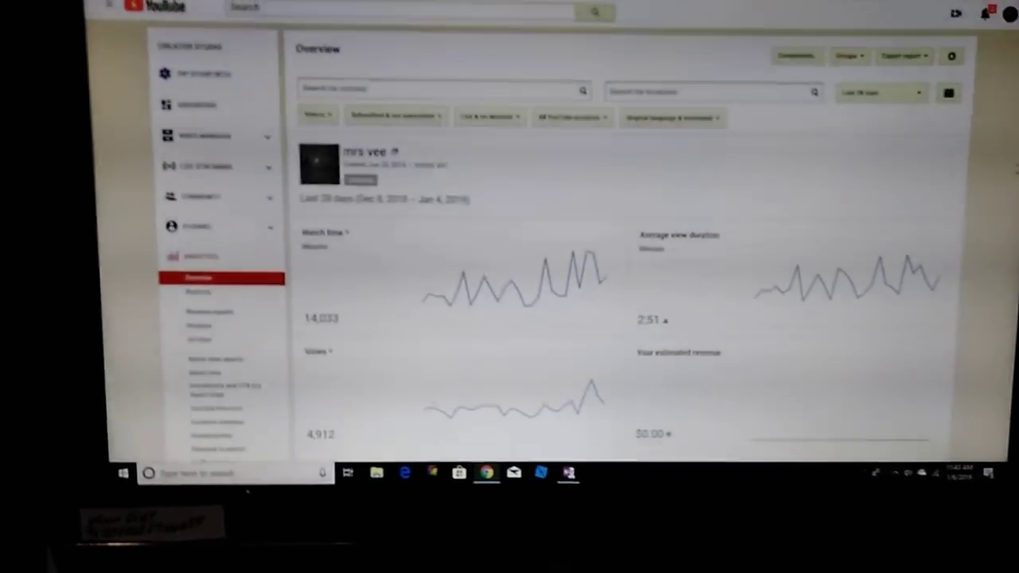
scroll(down, 3)
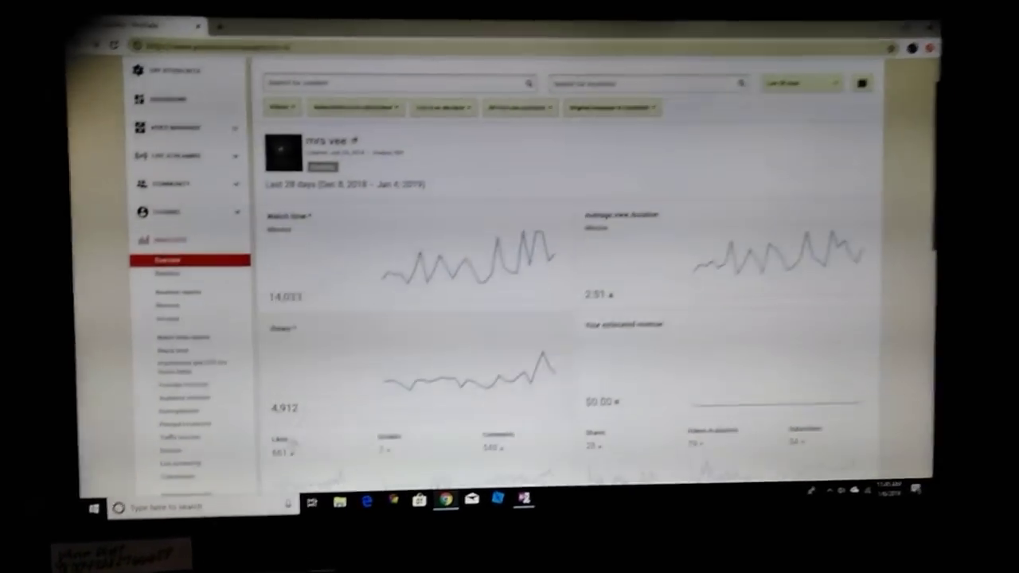
- Scroll the Analytics overview down to the Likes/Comments row and Top 10 Videos table
scroll(down, 3)
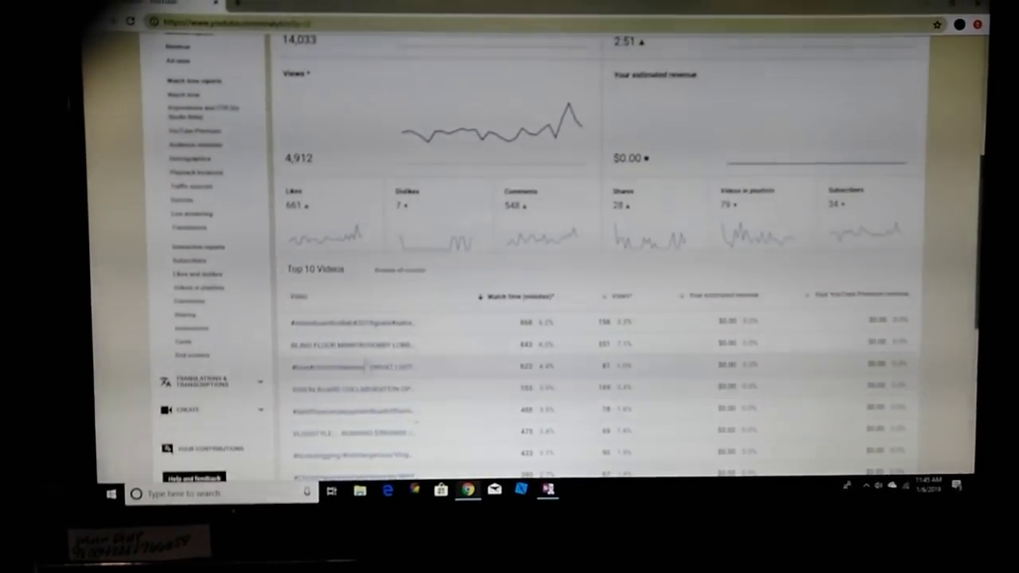
mouse_move(350, 321)
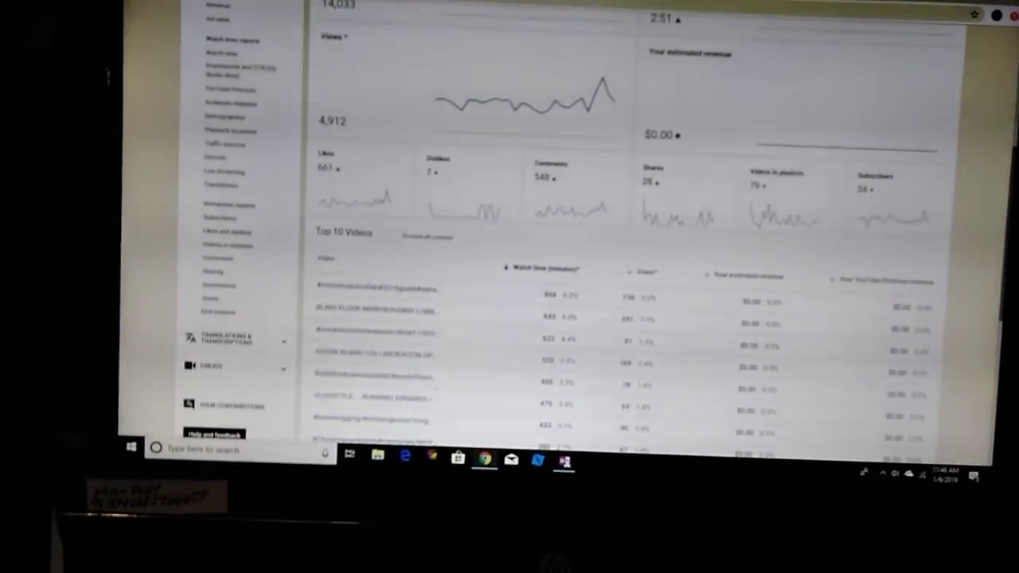
scroll(down, 3)
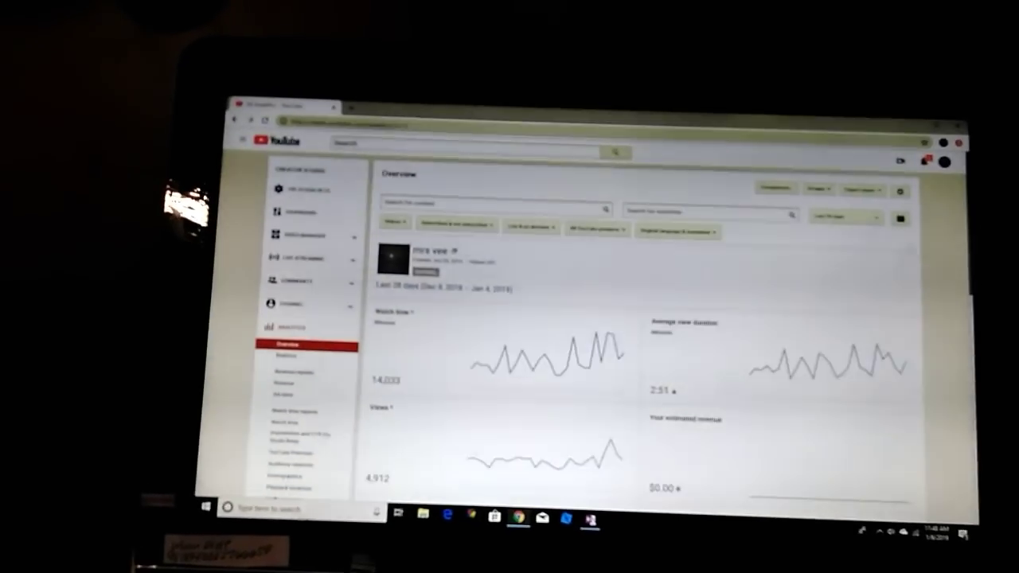
- Scroll through the video's analytics charts, then leave Studio for the channel's Community tab
scroll(down, 3)
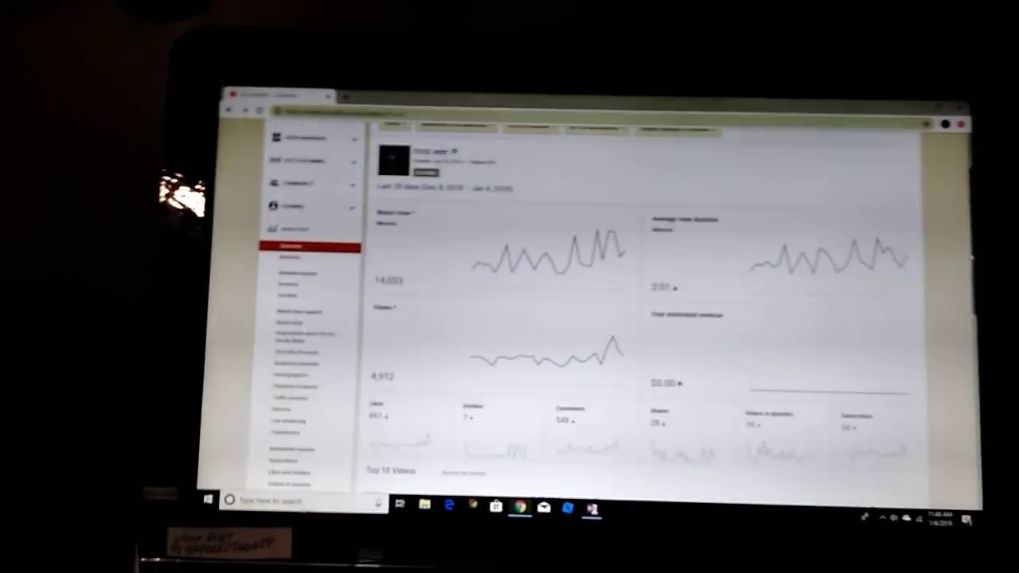
scroll(down, 3)
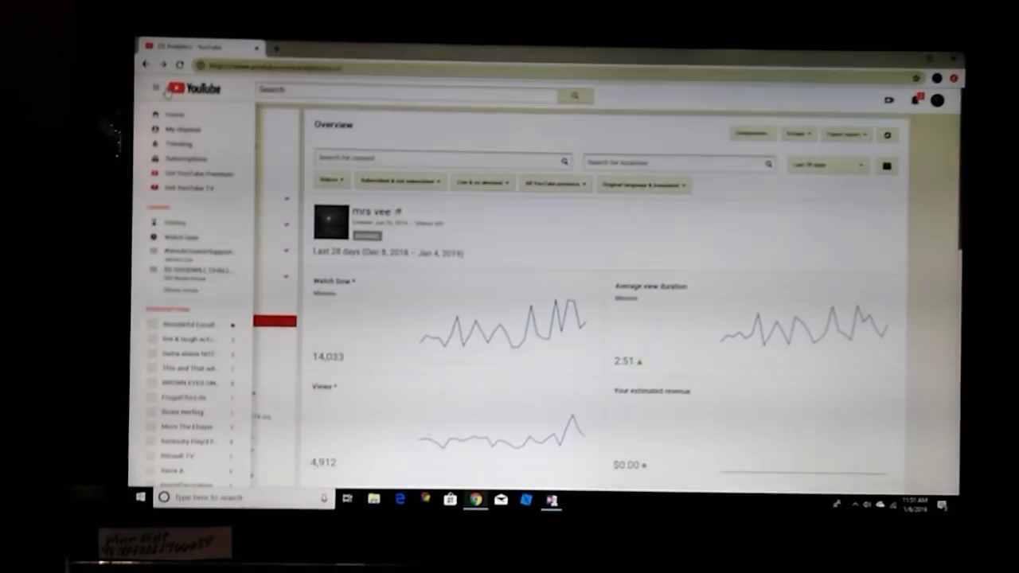
click(183, 129)
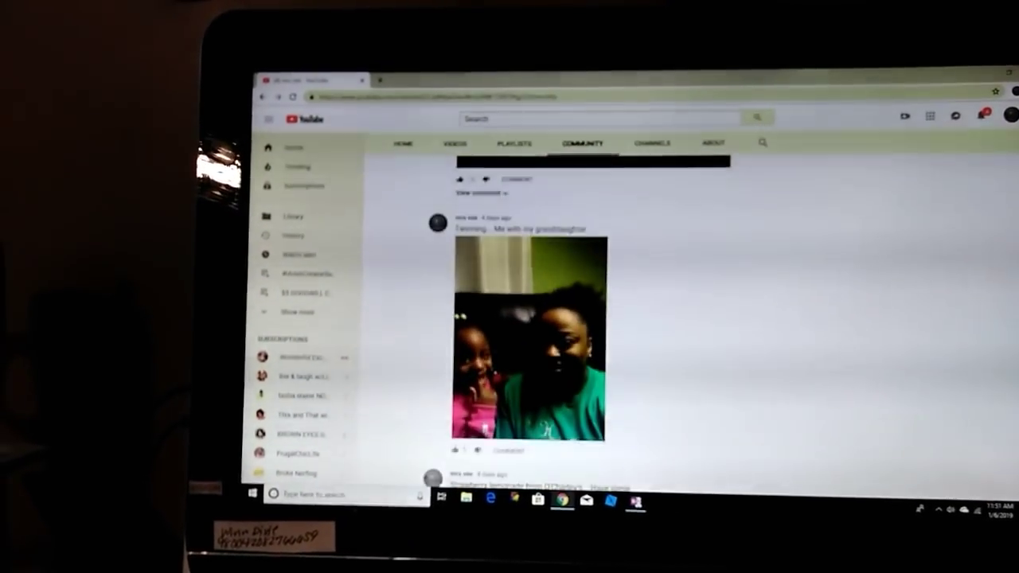
- Scroll down the Community feed past the lemonade photo to the pajama winners post
scroll(down, 3)
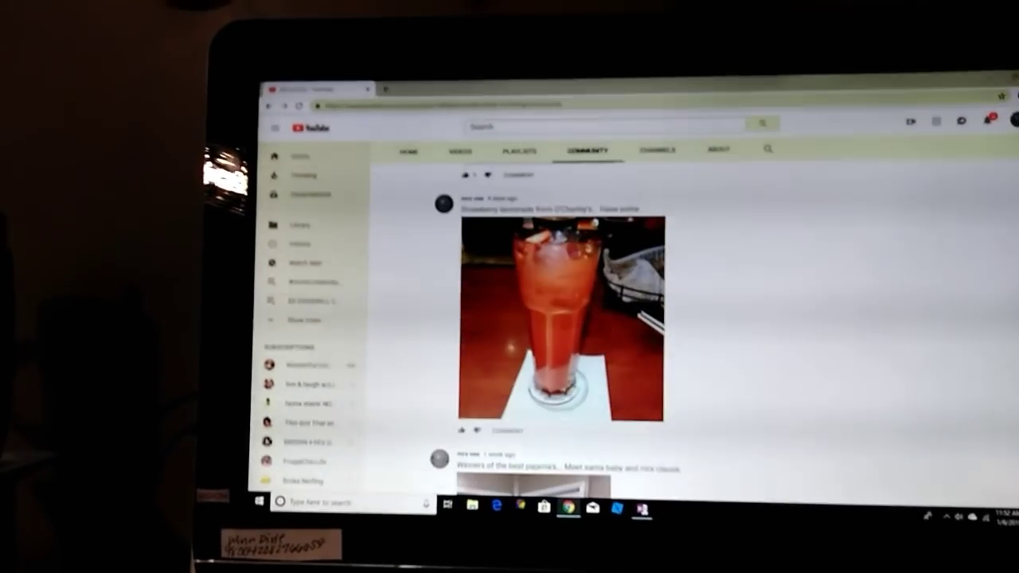
scroll(down, 3)
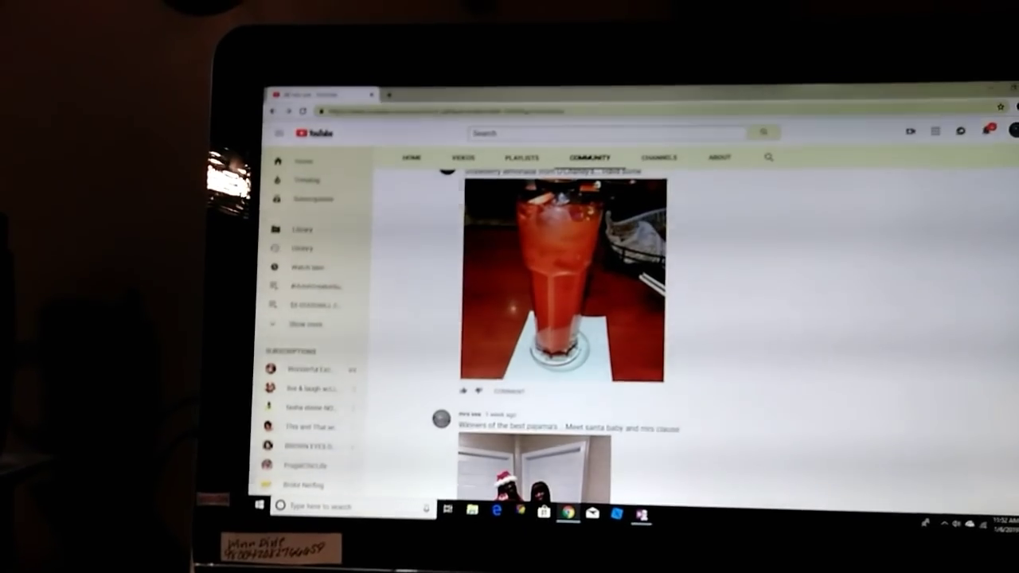
scroll(down, 3)
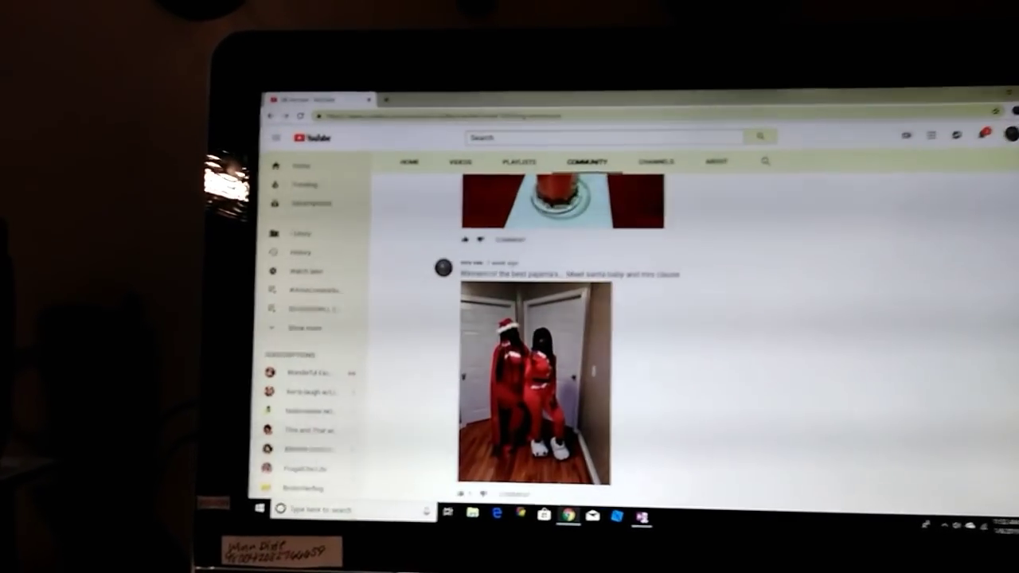
scroll(down, 3)
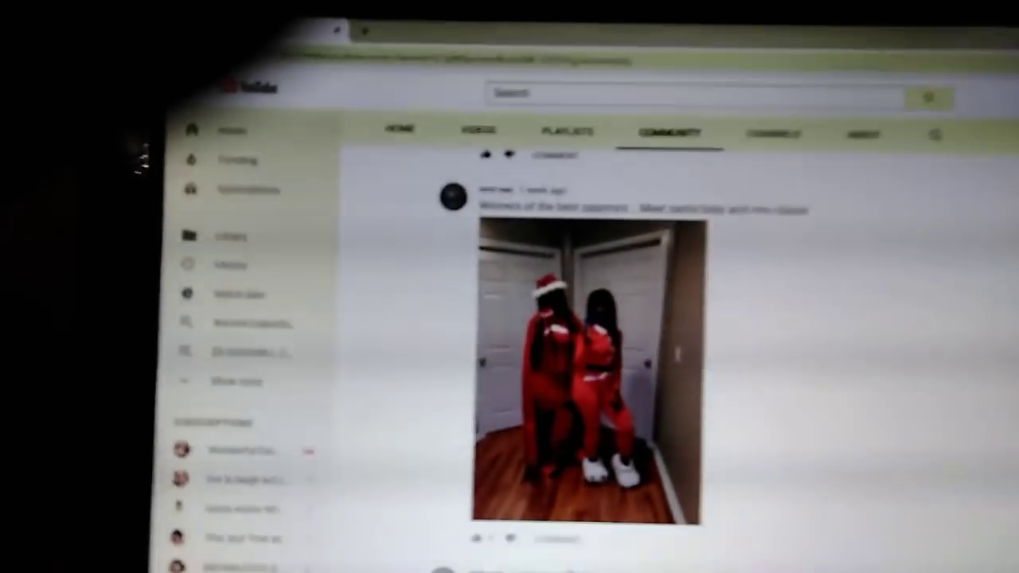
- Scroll further to the vision board, cheesecake and patio-refresh video posts
scroll(down, 3)
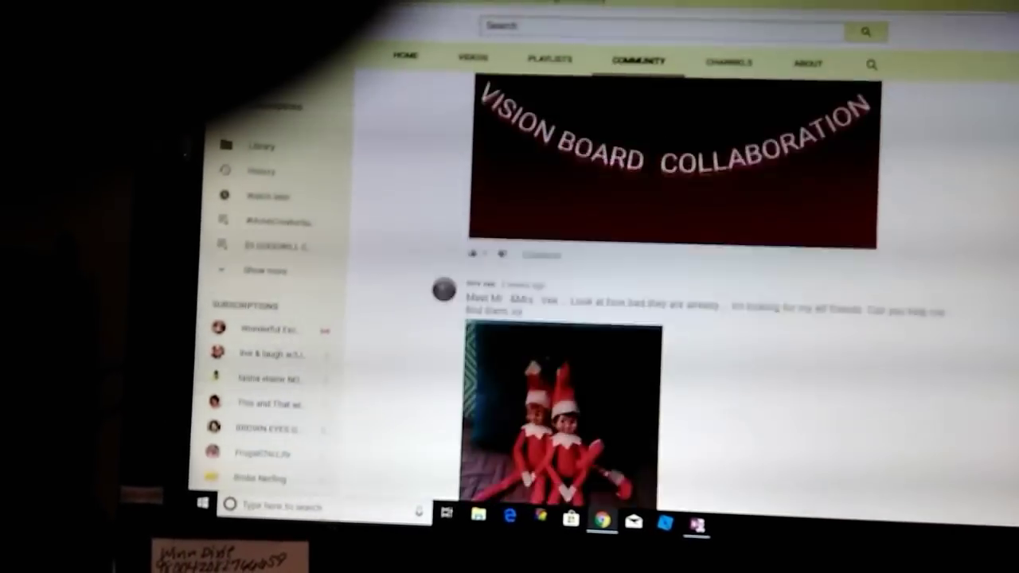
scroll(down, 3)
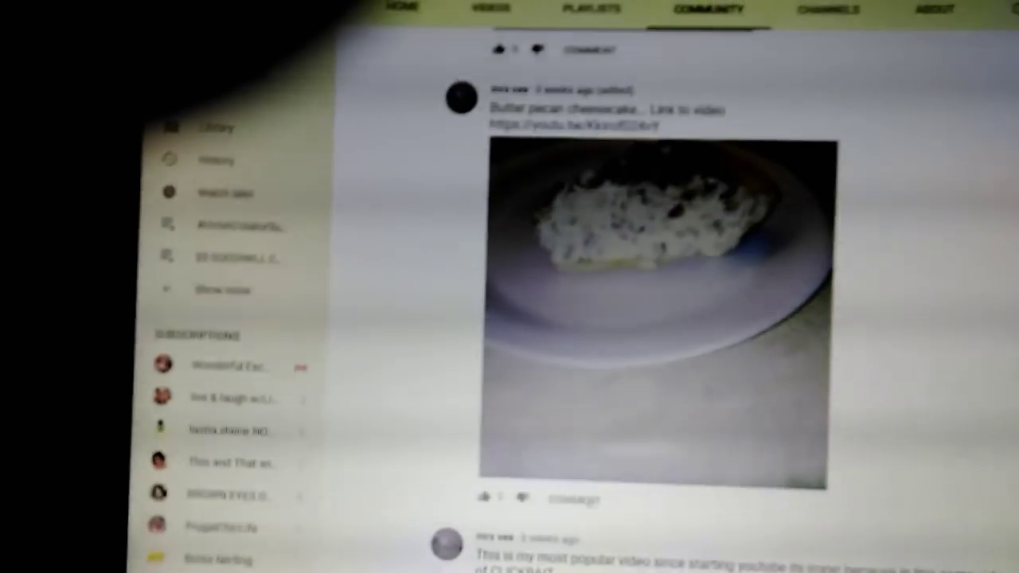
scroll(down, 3)
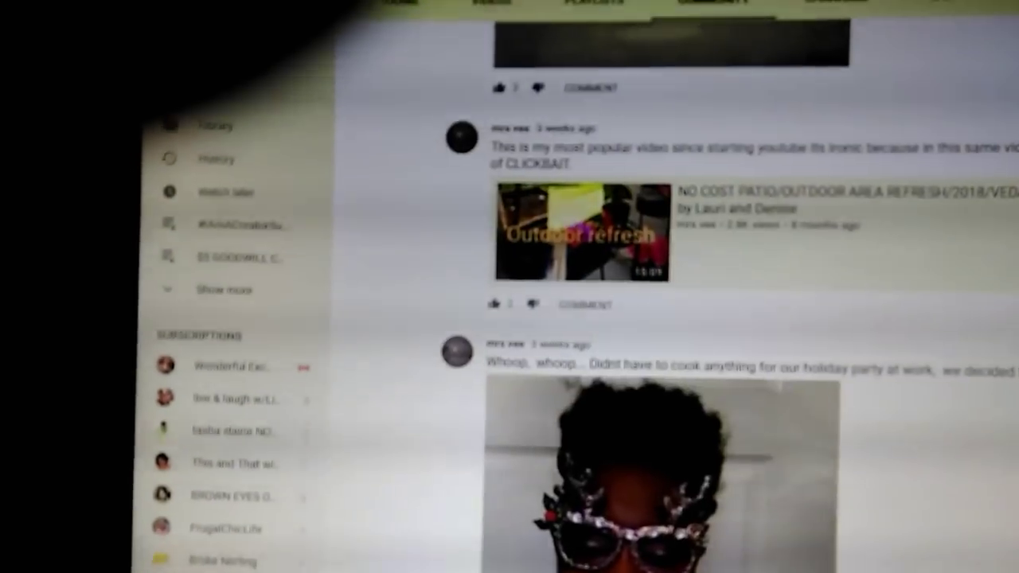